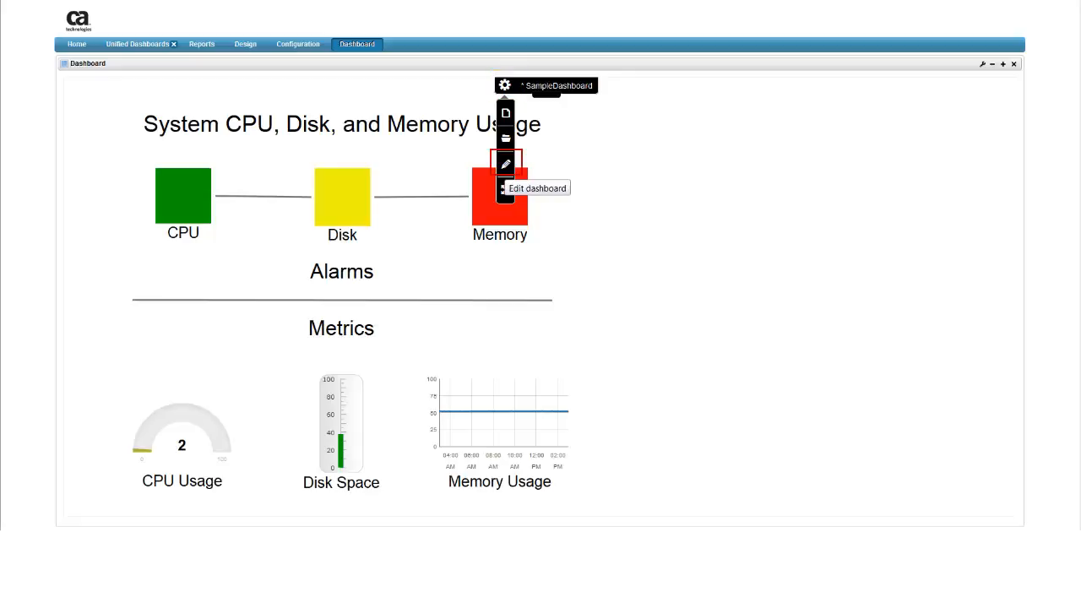
Step: Open SampleDashboard in edit mode via its gear menu's Edit dashboard option
left_click(505, 163)
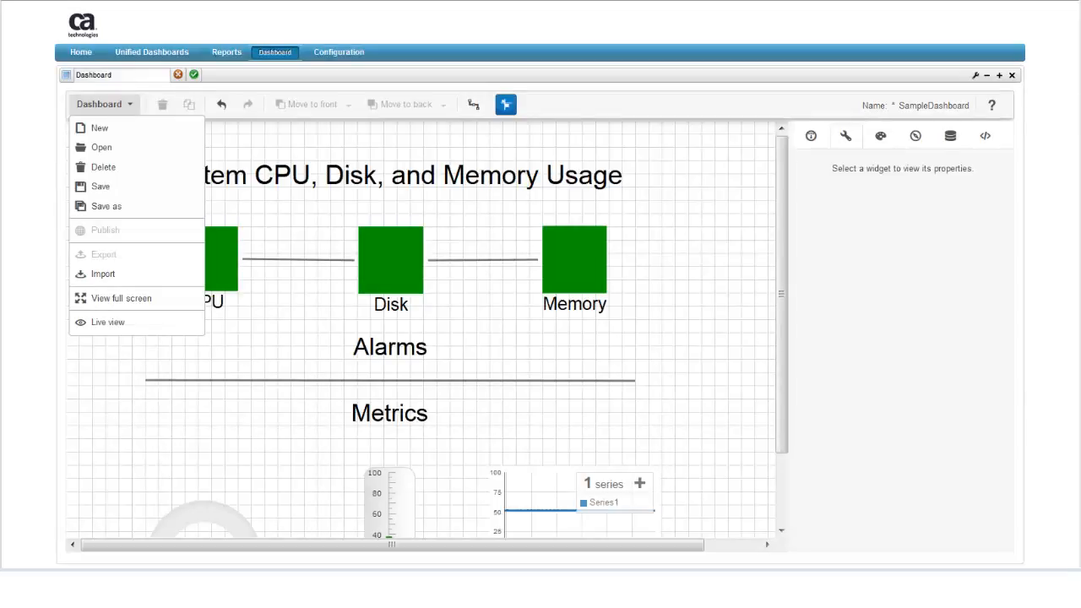
mouse_move(99, 187)
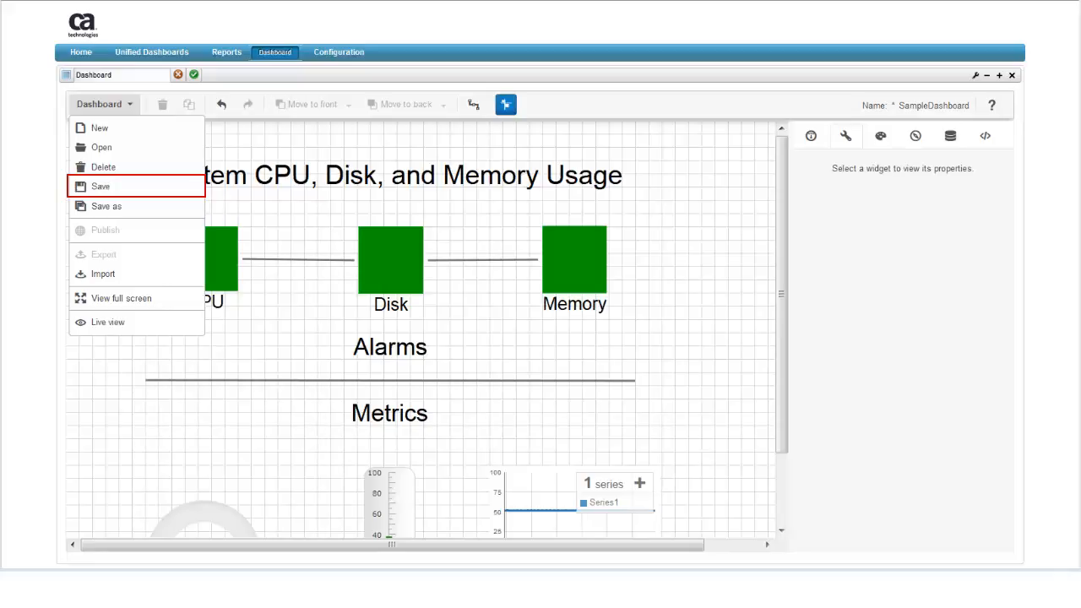
mouse_move(106, 206)
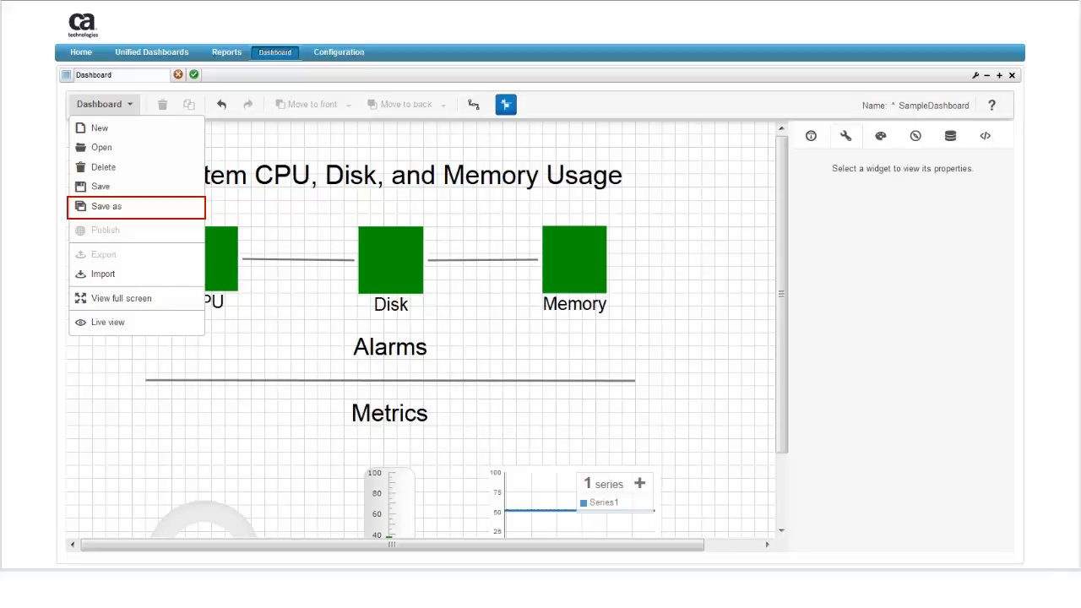
mouse_move(105, 206)
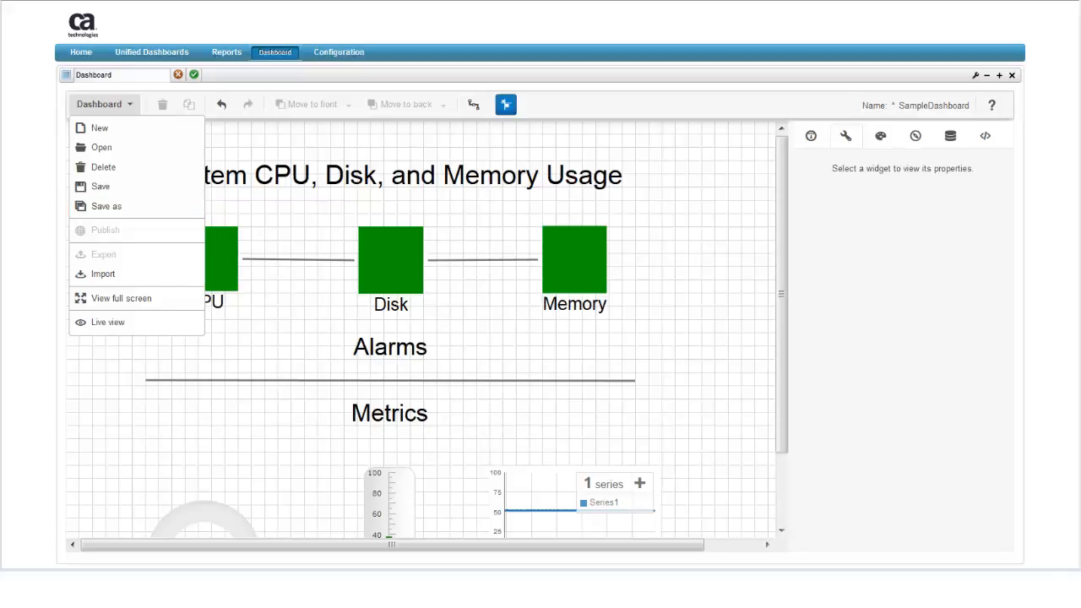
mouse_move(103, 254)
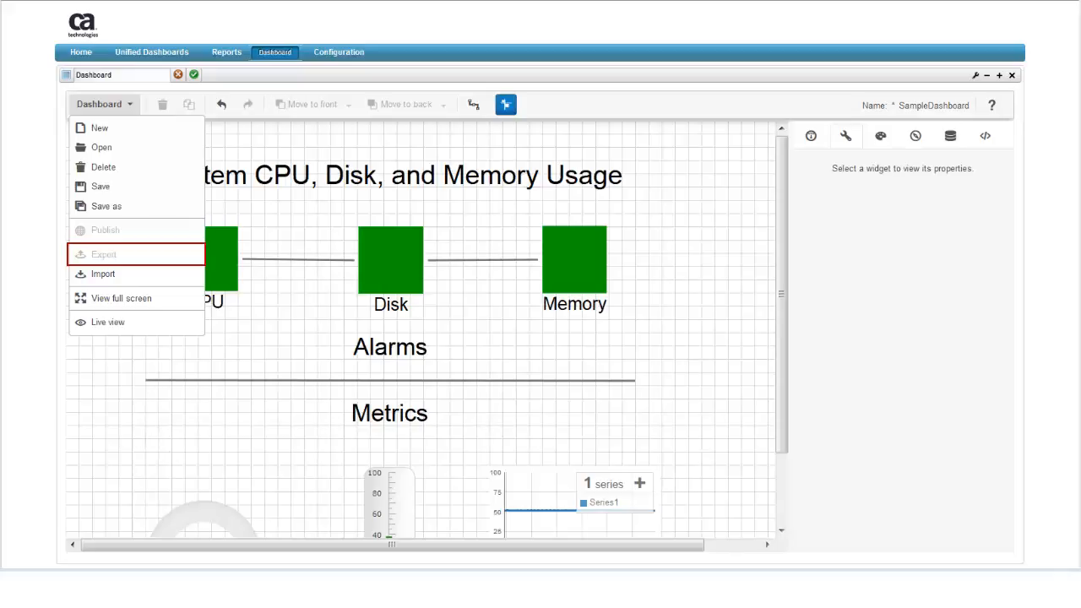
mouse_move(101, 254)
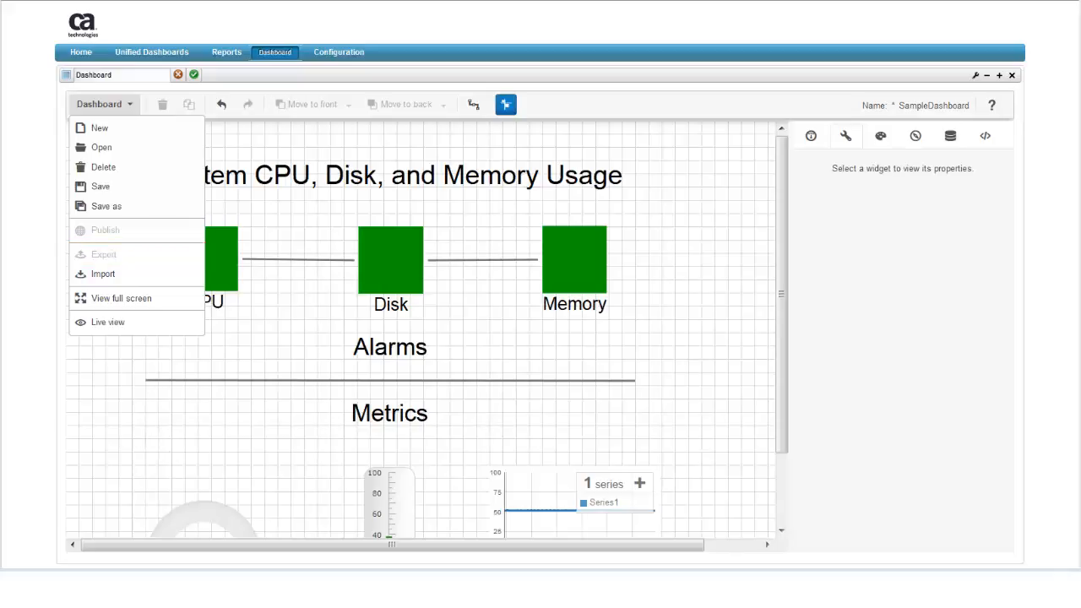
mouse_move(105, 230)
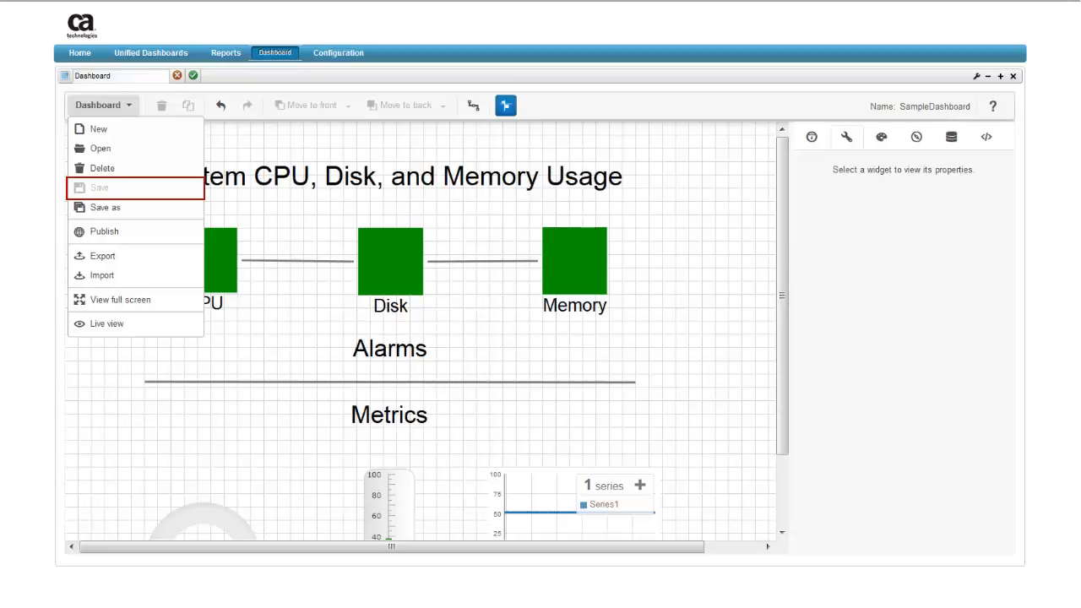
mouse_move(103, 230)
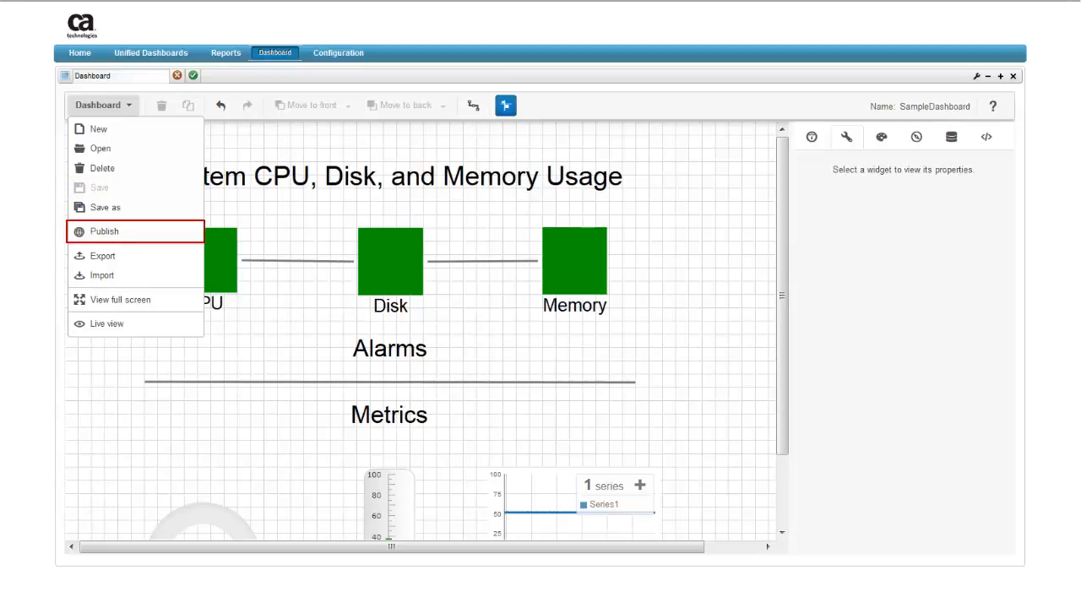
Step: Open the Publish Dashboard dialog for SampleDashboard, showing No Account visibility
left_click(104, 230)
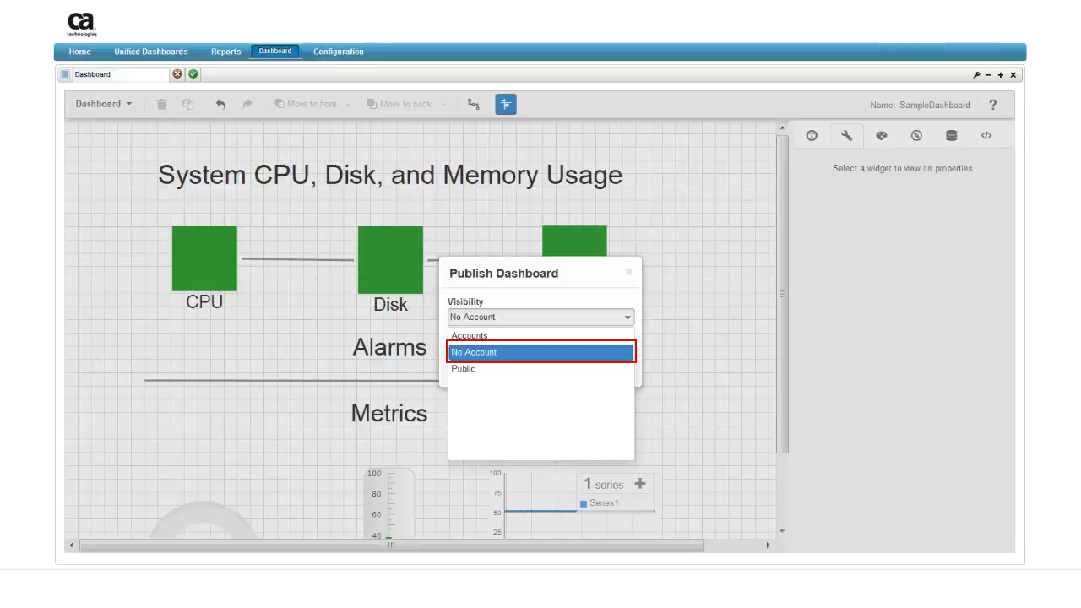
Step: Set visibility to Accounts, find no matching accounts, and reopen the Visibility choices
left_click(468, 352)
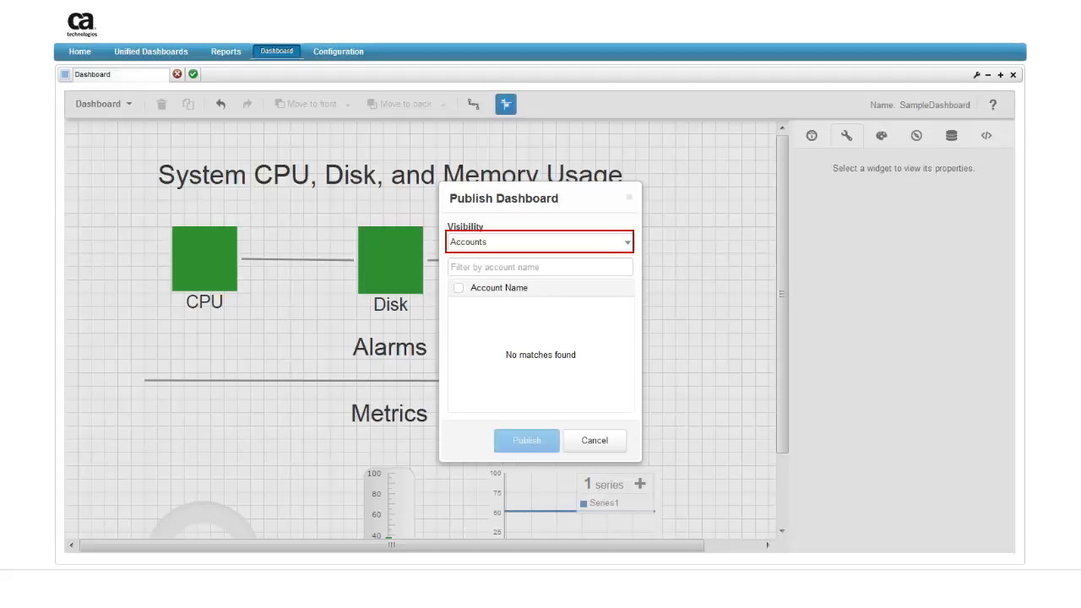
left_click(540, 242)
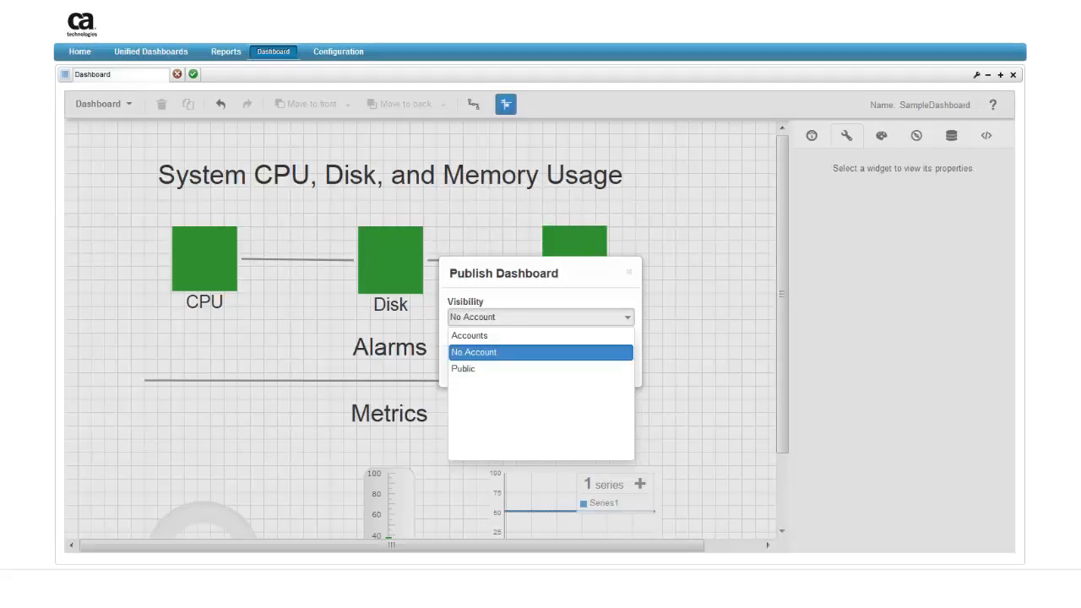